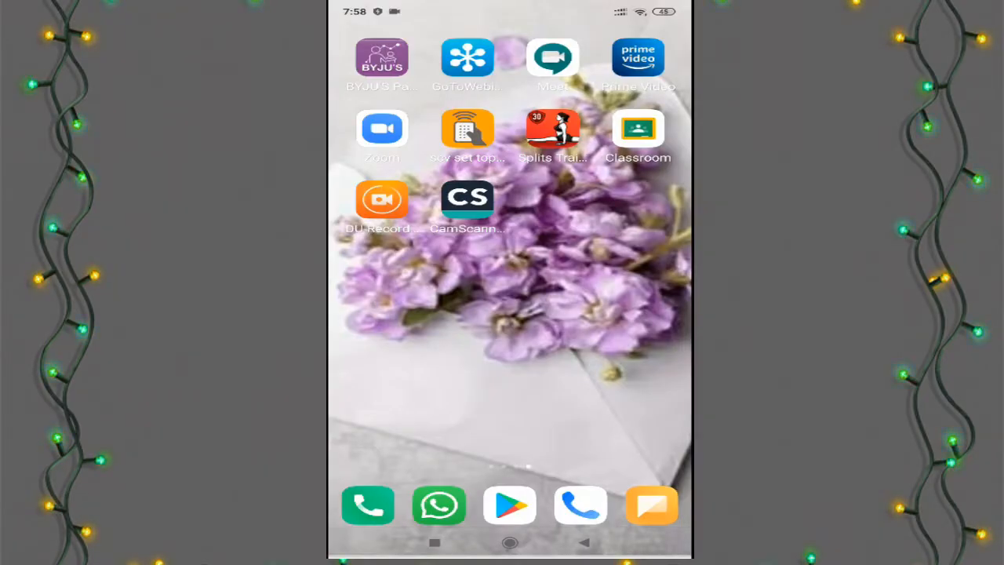
- Search the Play Store for CamScanner and open its installed listing
left_click(510, 505)
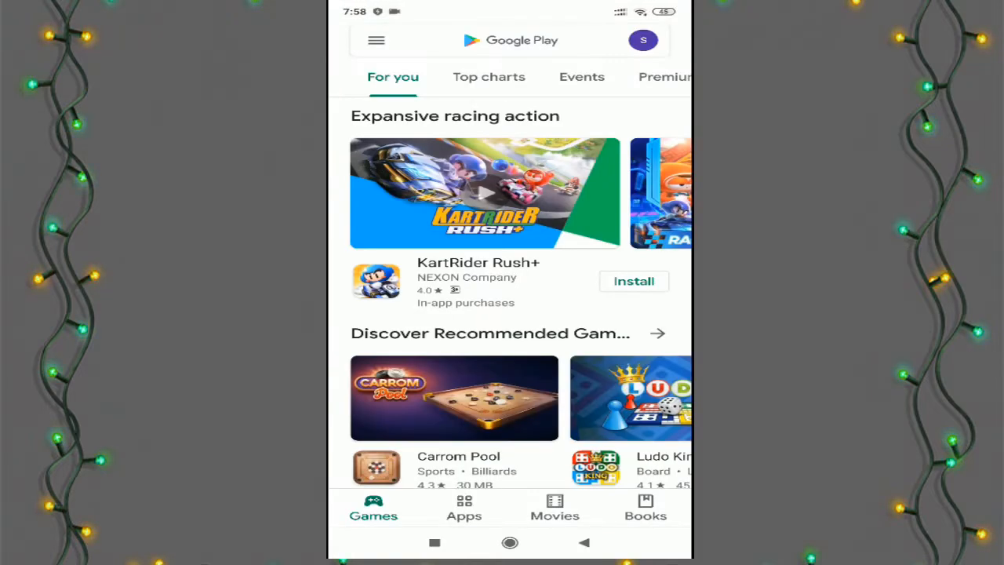
left_click(502, 40)
type("CamScanner")
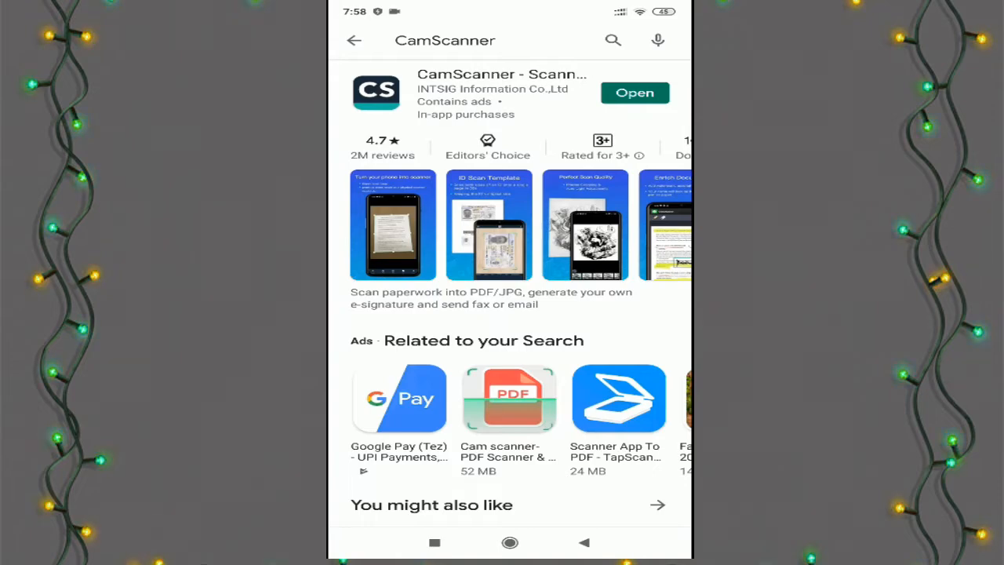
- Launch CamScanner from the store page and start a new camera scan
left_click(635, 93)
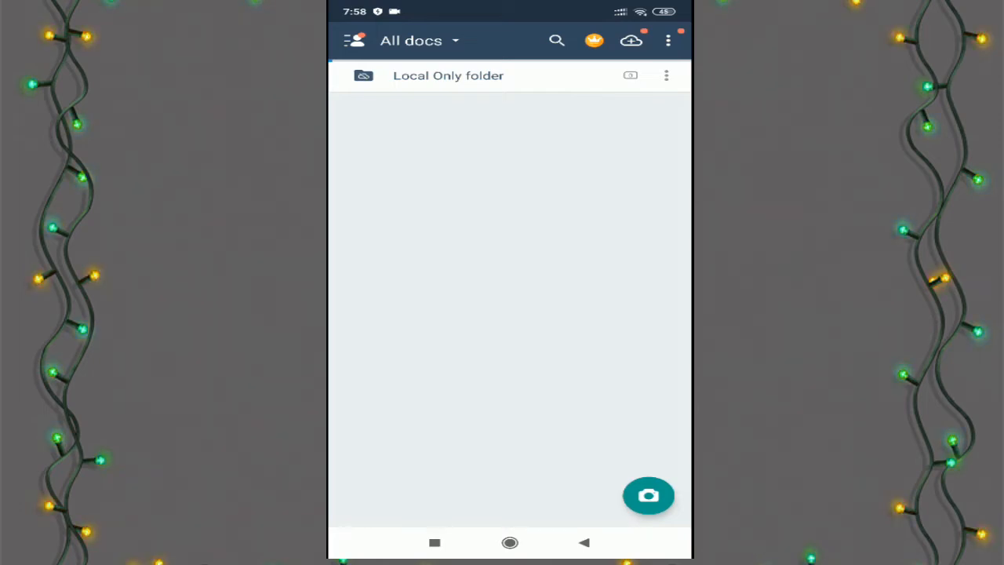
left_click(648, 495)
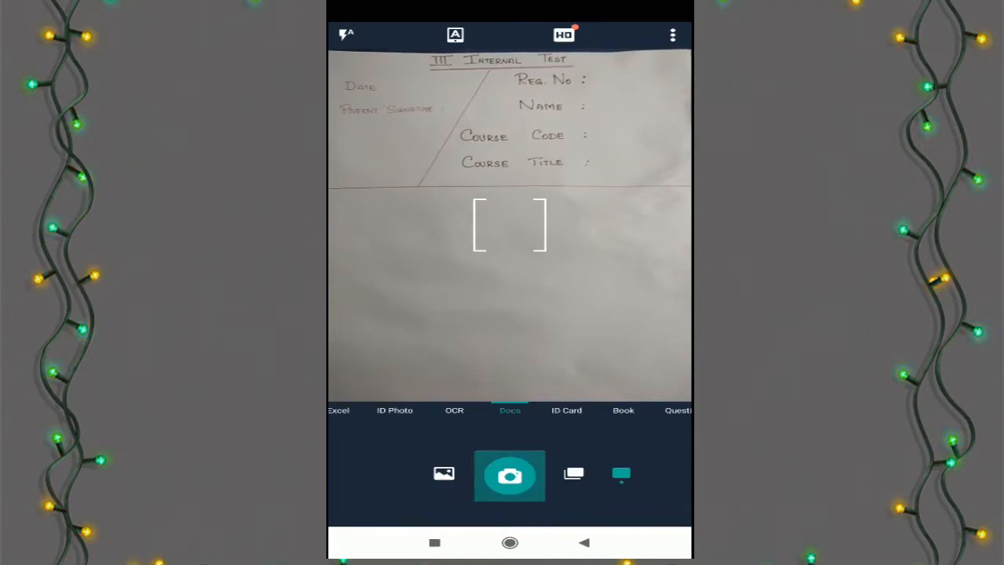
- Capture the first test-paper page, accept its crop and save the enhanced page
left_click(509, 476)
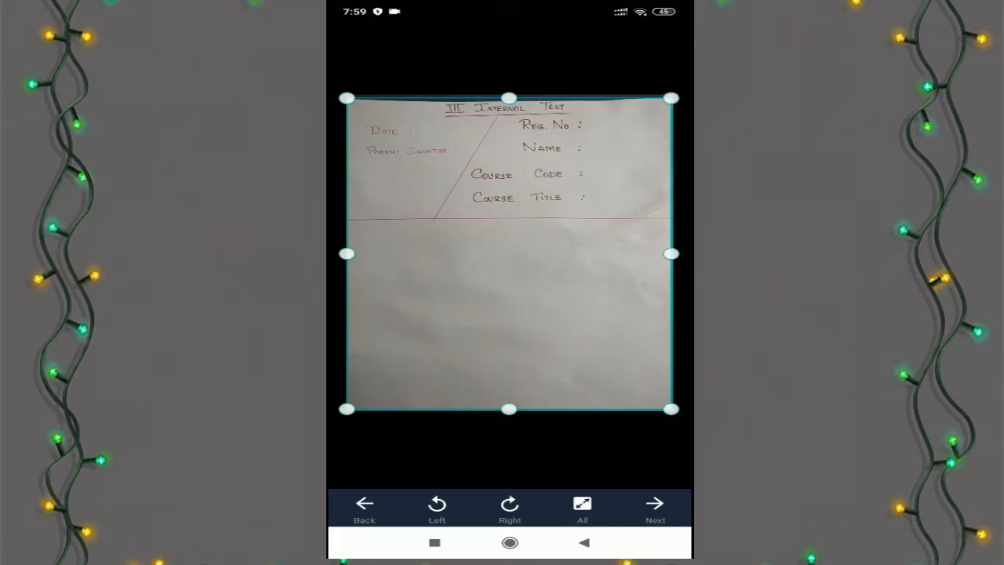
left_click(655, 509)
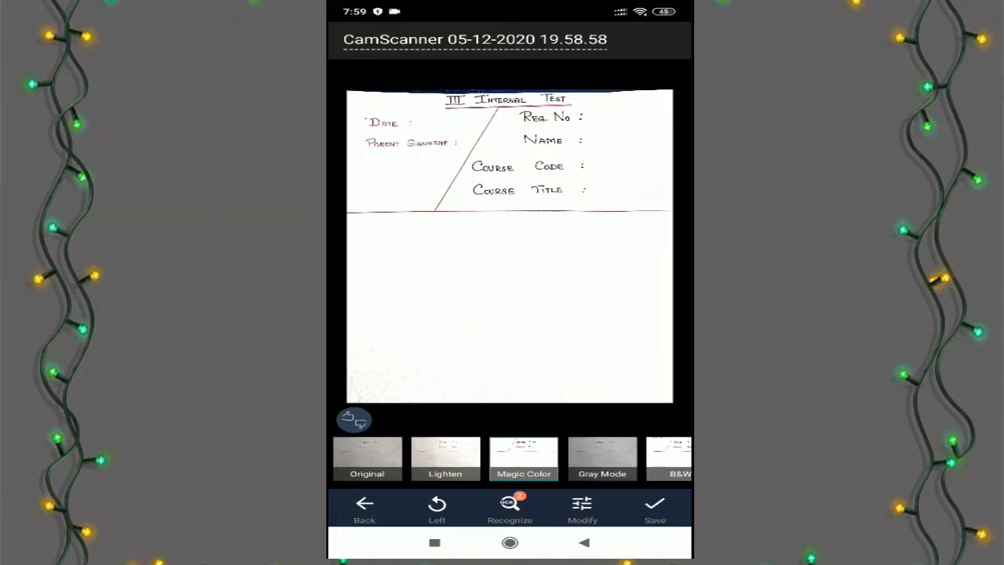
left_click(655, 509)
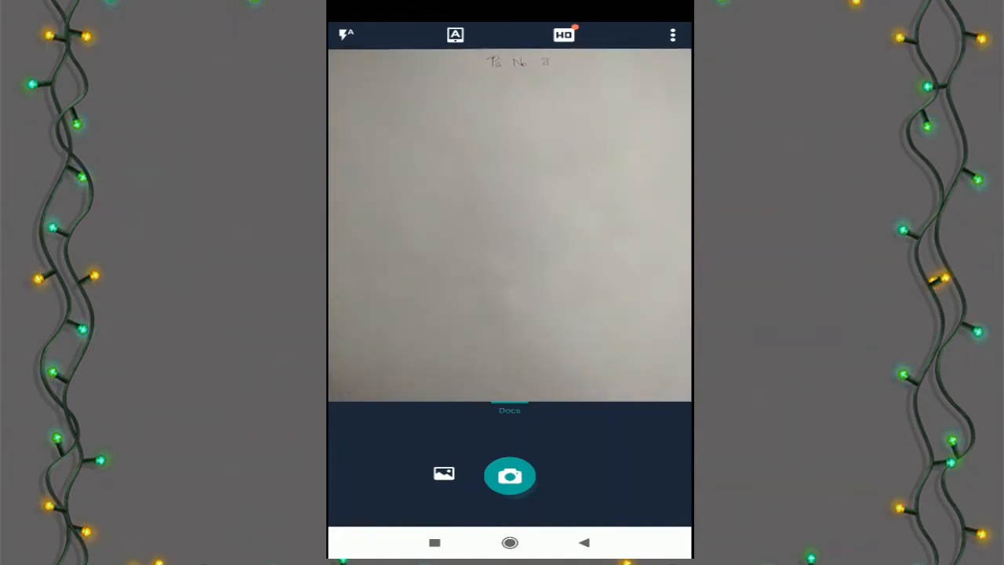
- Capture page 02, accept its crop and save it into the document
left_click(510, 476)
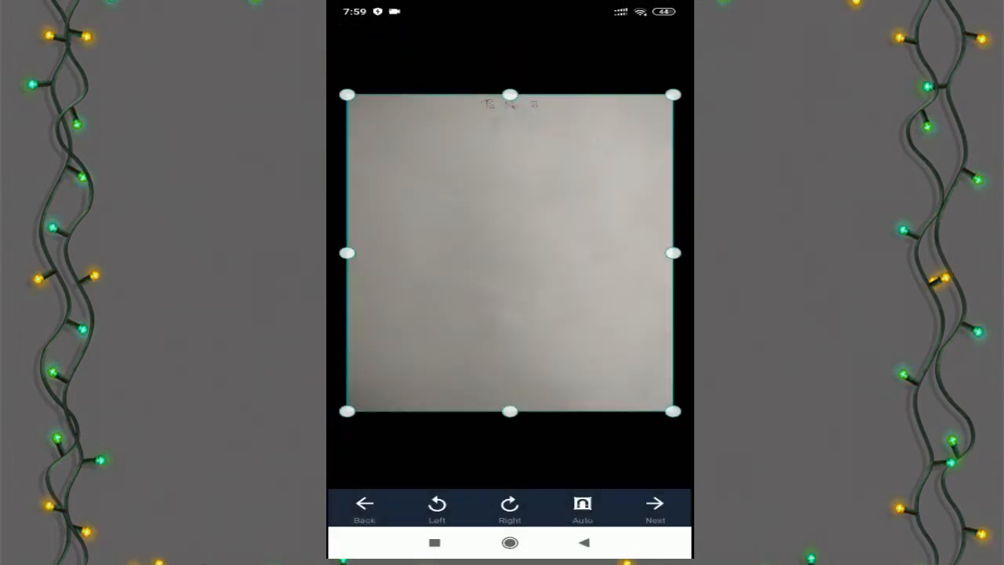
left_click(655, 509)
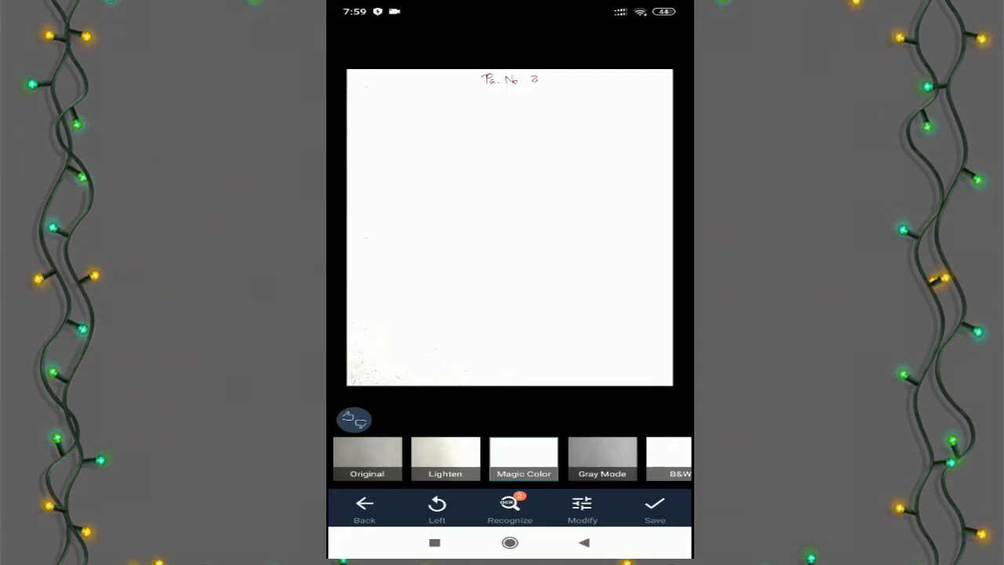
left_click(655, 508)
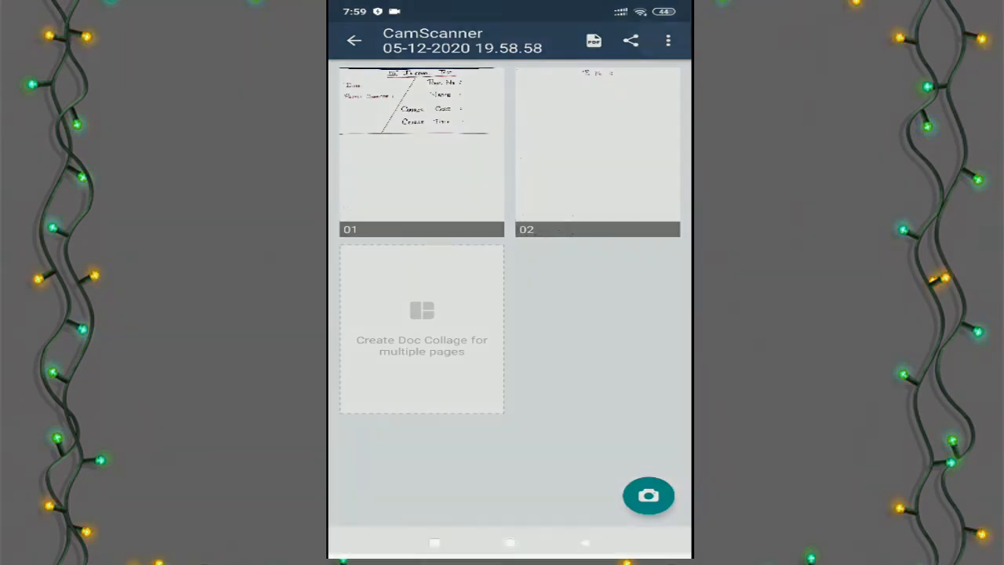
- Rename the document from its date-stamp title to 'Reg No Name Course Code'
left_click(668, 40)
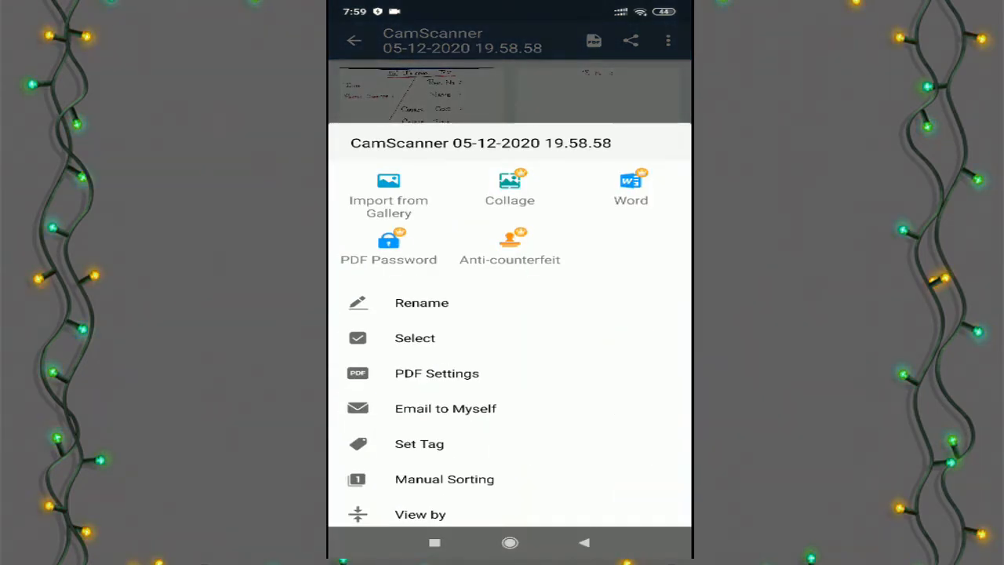
left_click(422, 302)
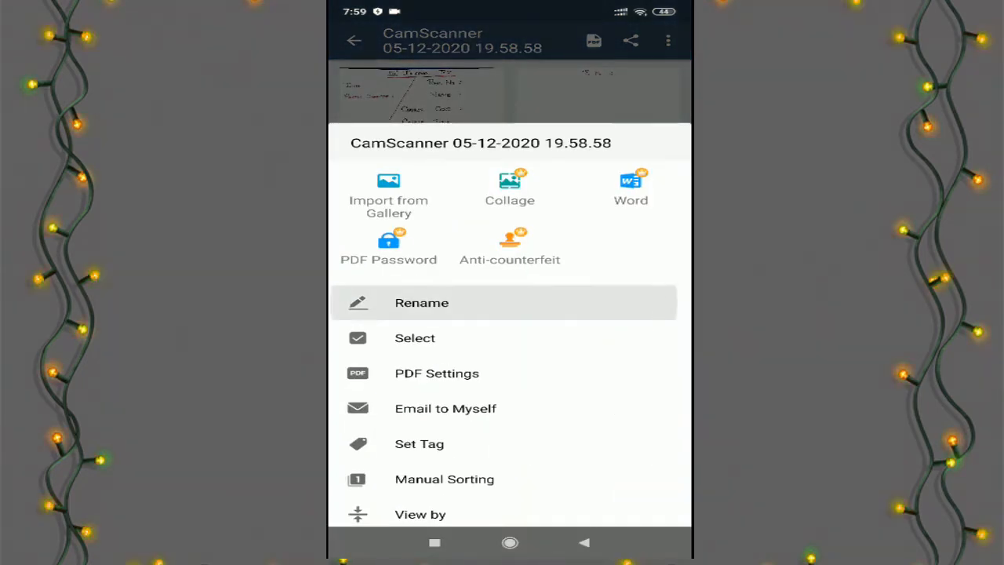
left_click(422, 303)
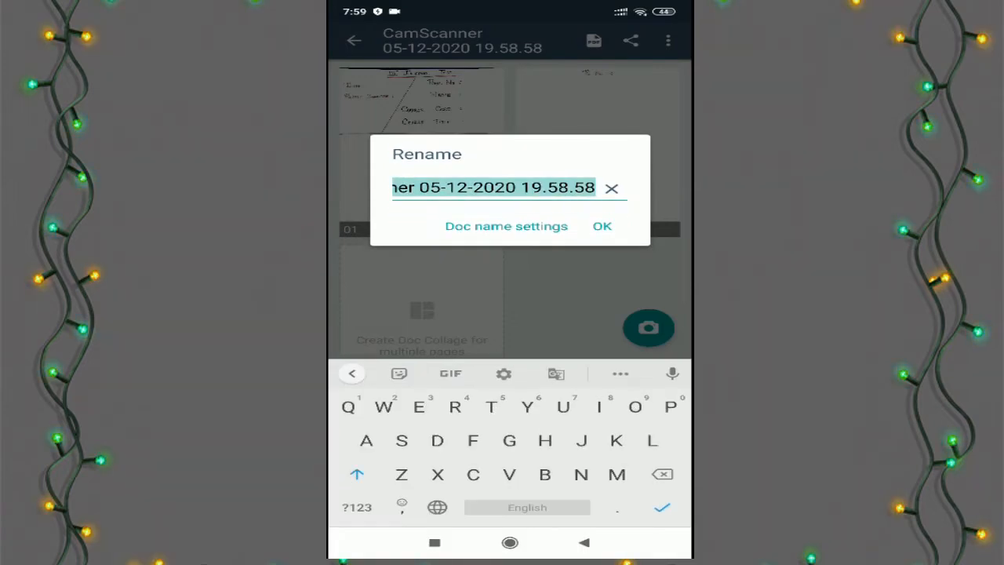
type("Reg No")
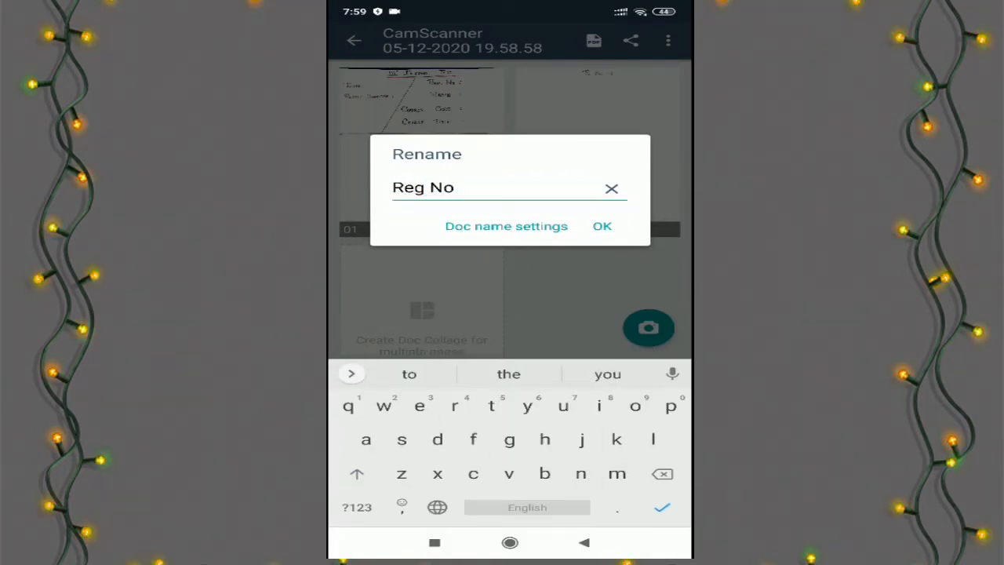
type("Name Course C")
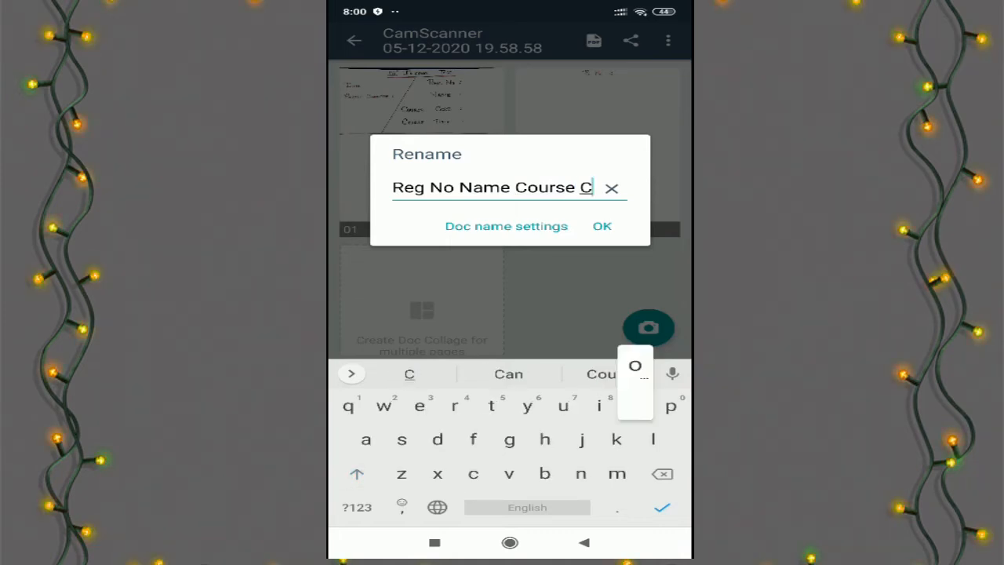
left_click(601, 226)
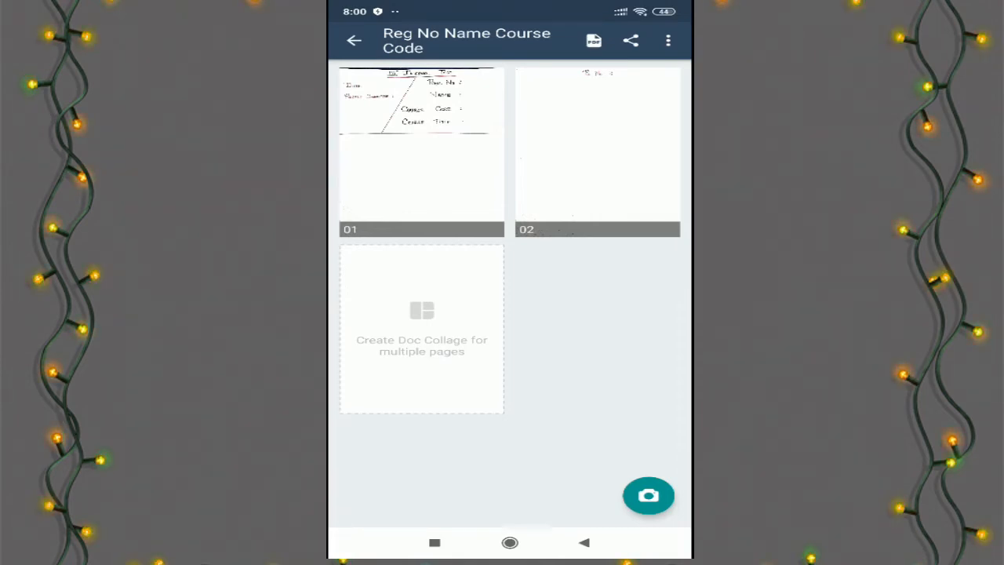
- Share the PDF through Gmail to the suggested 'van…' recipient and send it
left_click(631, 40)
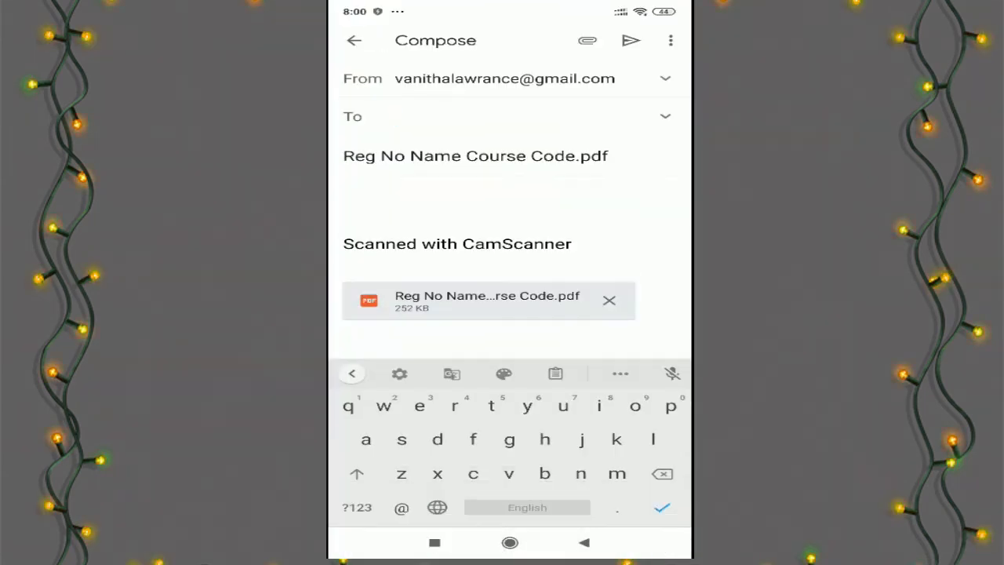
type("van")
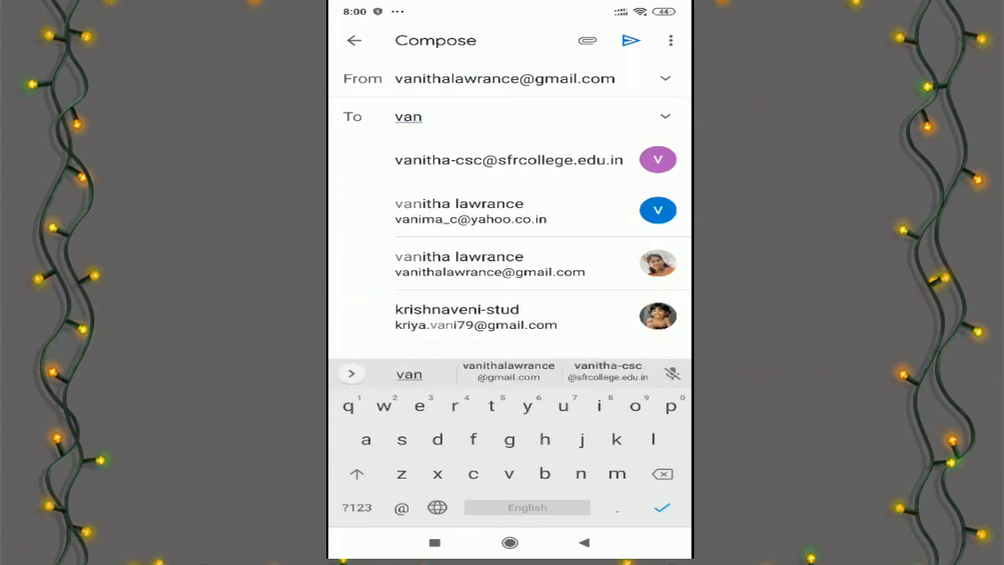
left_click(508, 159)
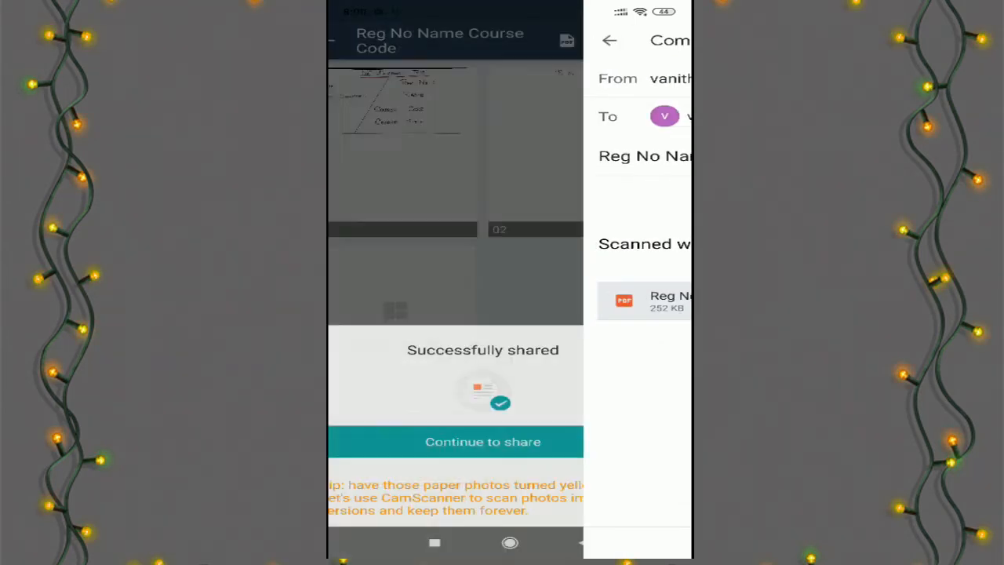
left_click(609, 40)
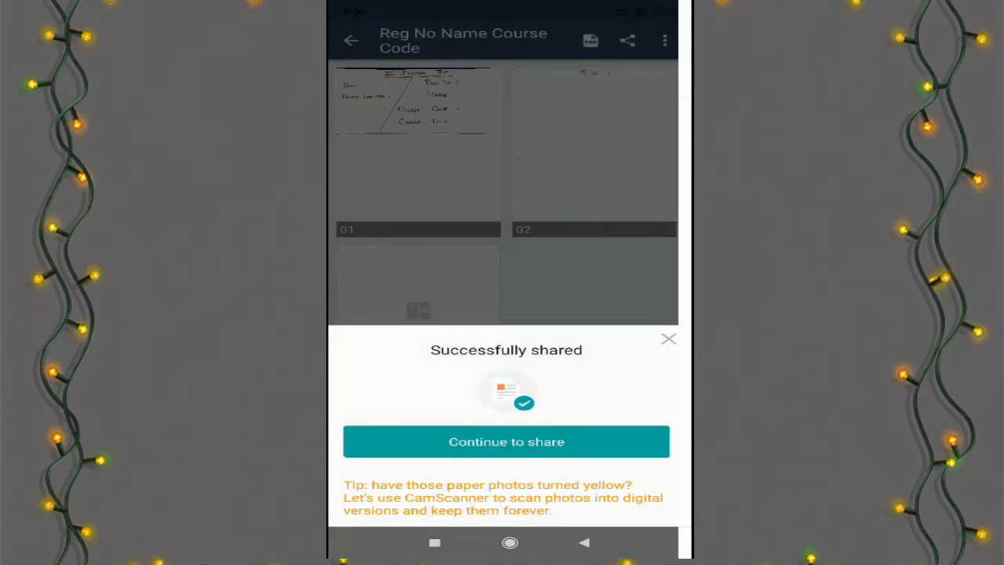